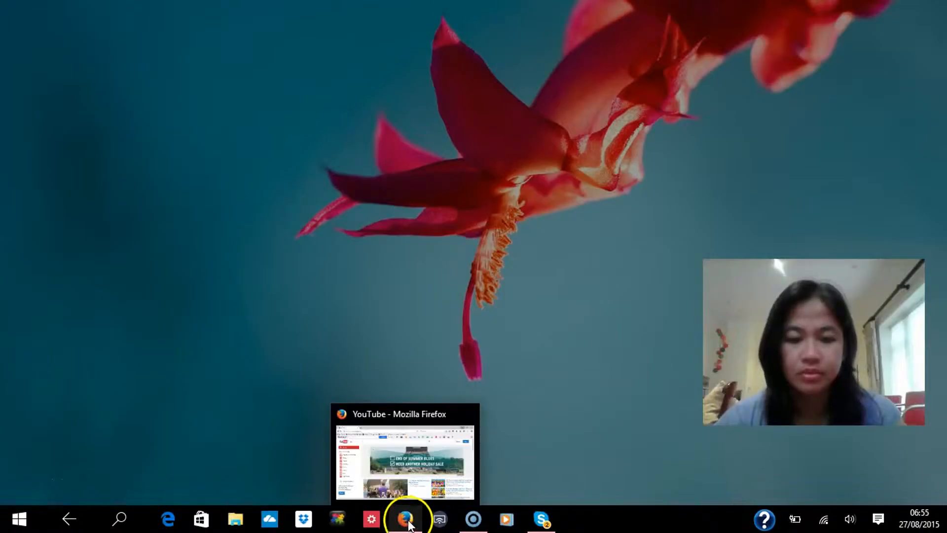
Restore the Firefox window showing the YouTube home page from the taskbar
{"action": "left_click", "coordinate": [405, 518]}
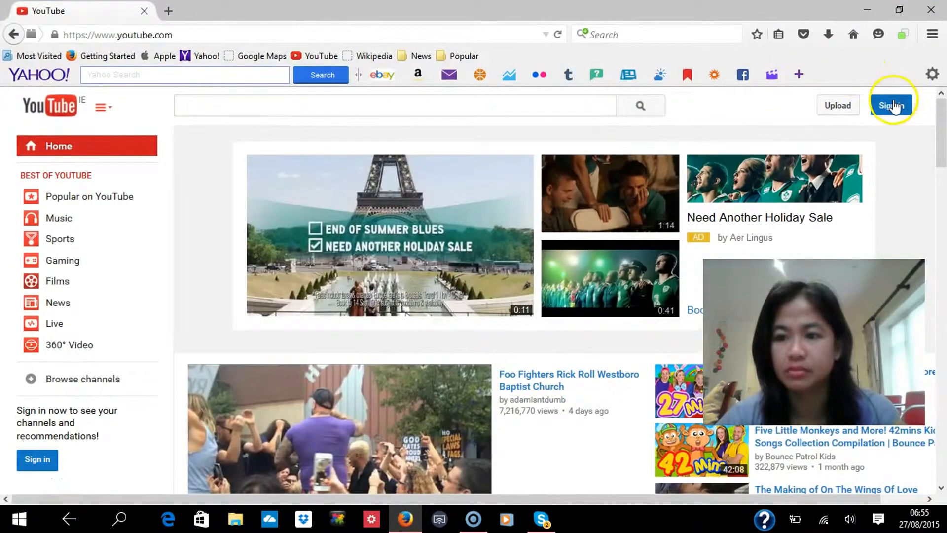
Sign in to YouTube with the tutorial account and its password
{"action": "left_click", "coordinate": [893, 105]}
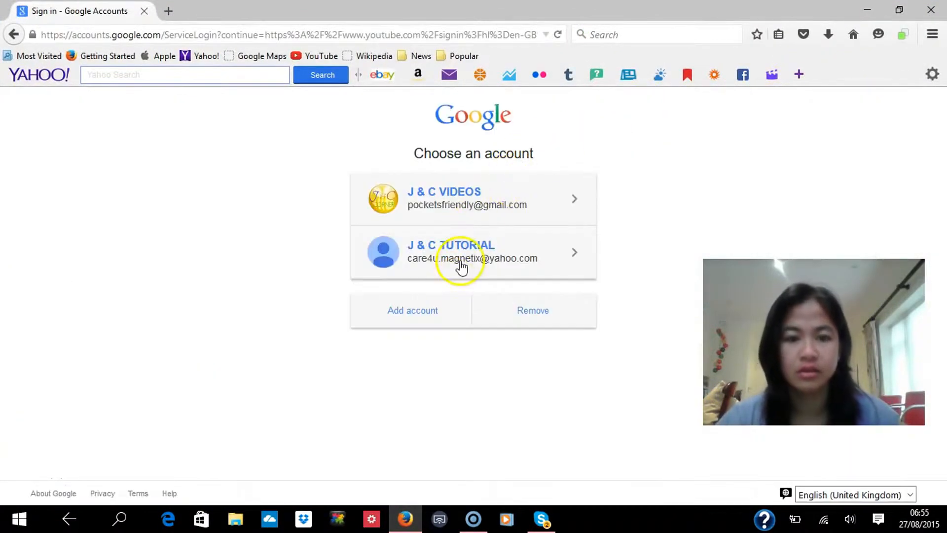
{"action": "left_click", "coordinate": [473, 252]}
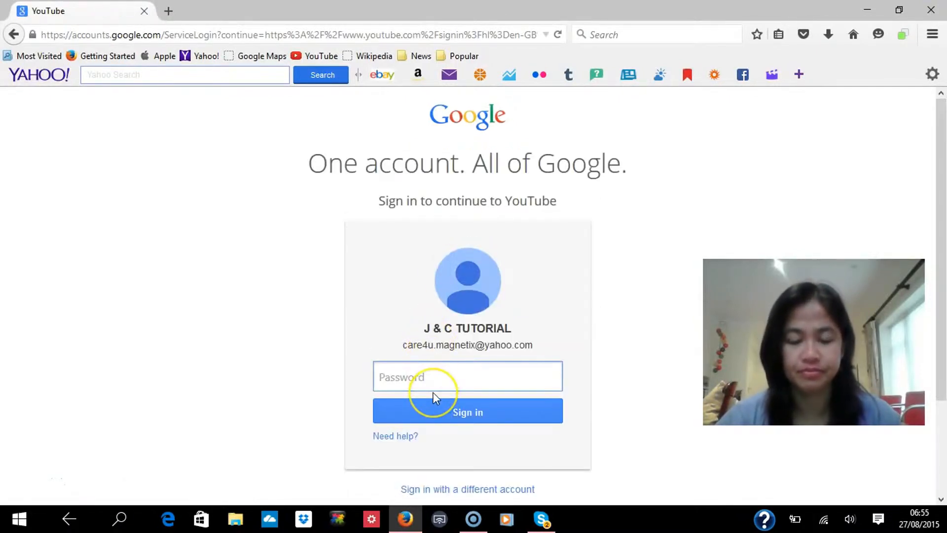
{"action": "type", "text": "•"}
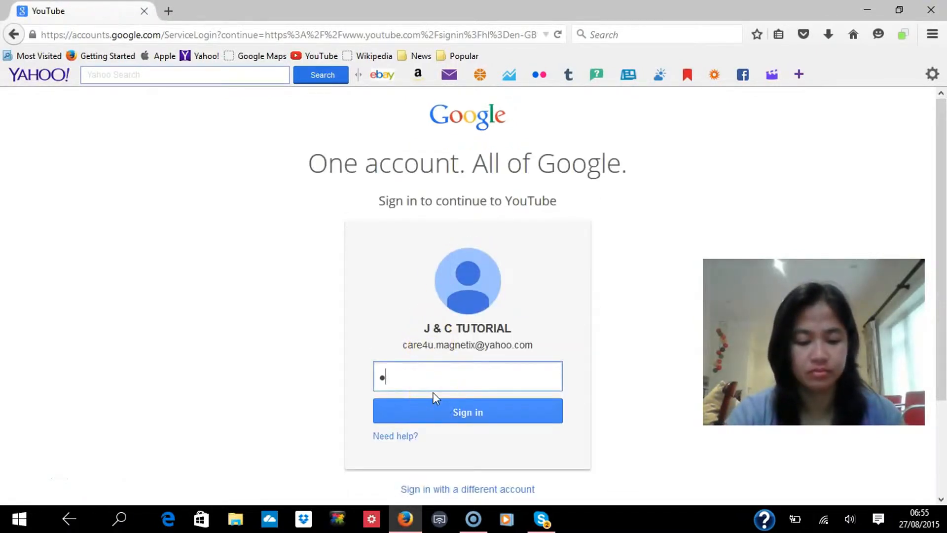
{"action": "type", "text": "••"}
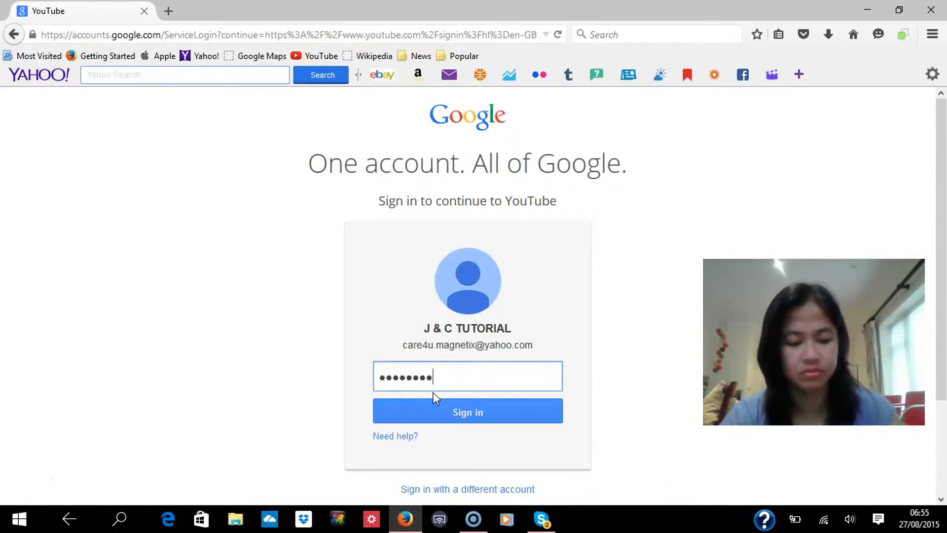
{"action": "left_click", "coordinate": [467, 412]}
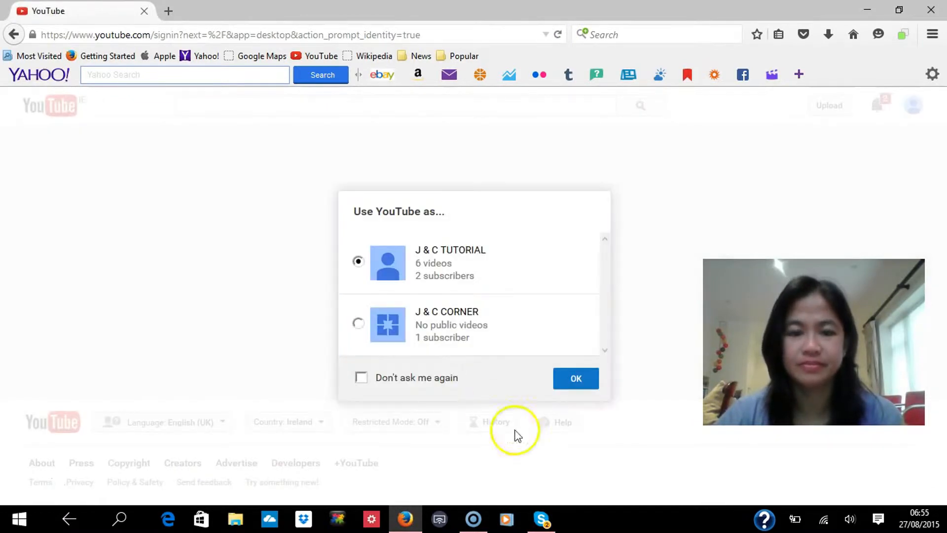
{"action": "mouse_move", "coordinate": [472, 268]}
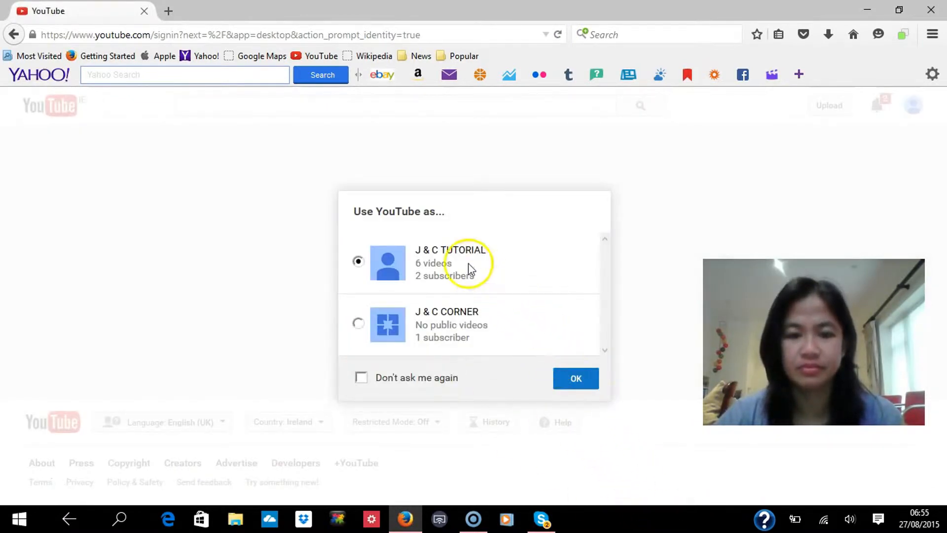
Use YouTube as the J & C TUTORIAL channel identity
{"action": "left_click", "coordinate": [575, 377]}
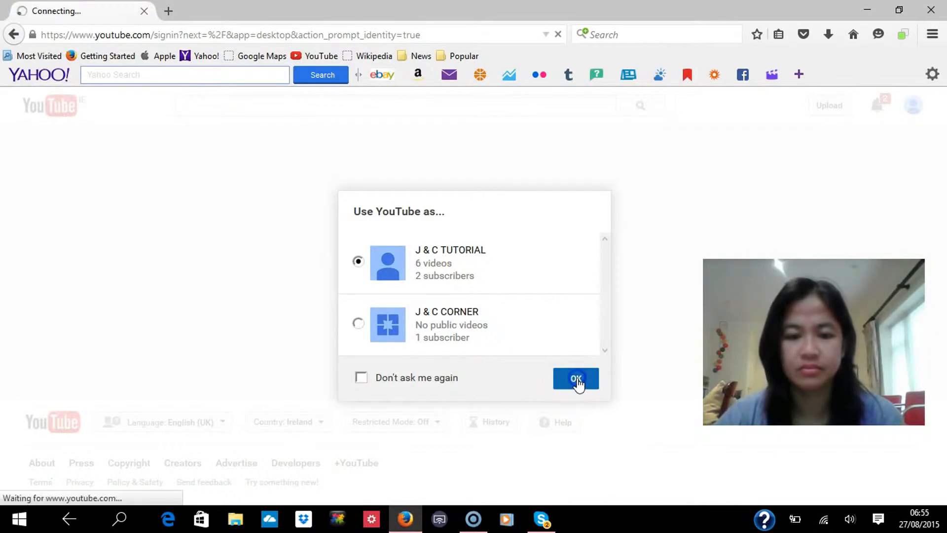
{"action": "left_click", "coordinate": [575, 378]}
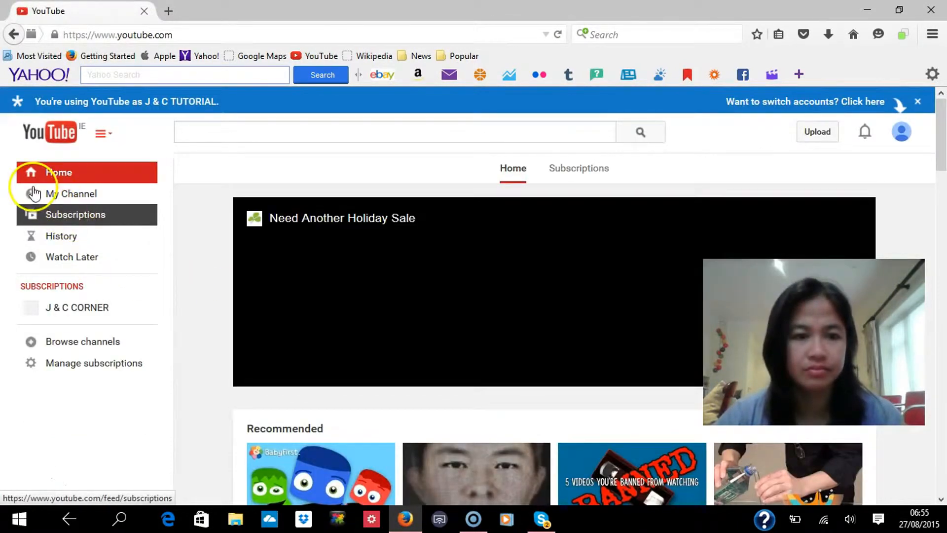
Go to My Channel and bring the J & C TUTORIAL uploaded videos into view
{"action": "left_click", "coordinate": [71, 193]}
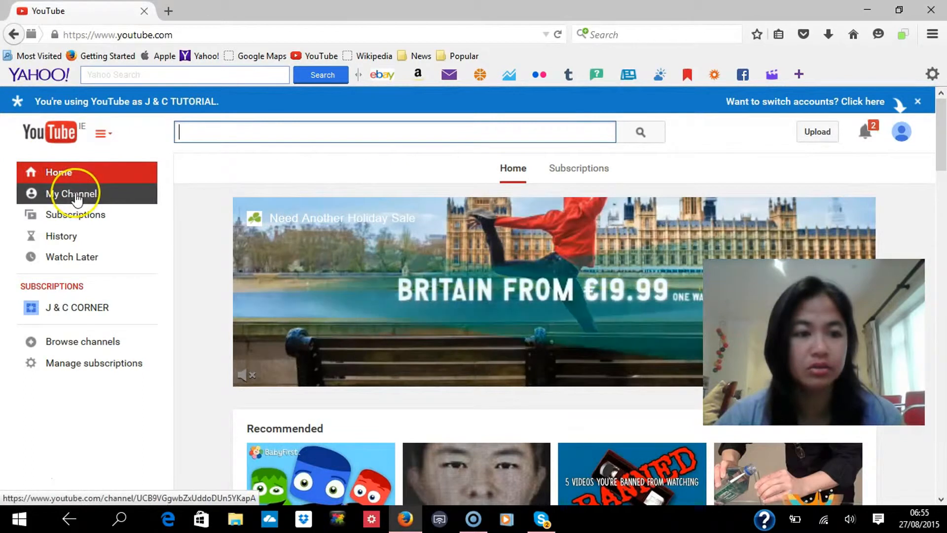
{"action": "left_click", "coordinate": [71, 193]}
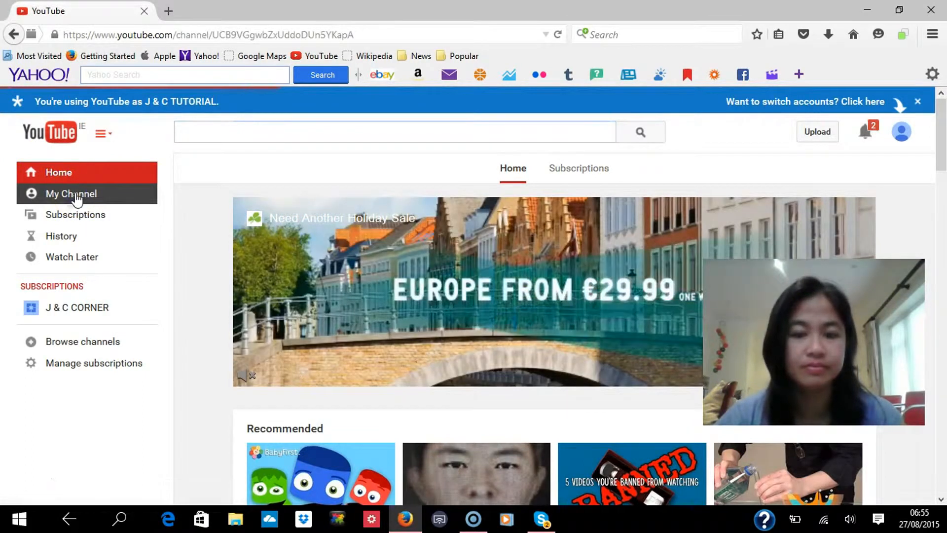
{"action": "left_click", "coordinate": [71, 193]}
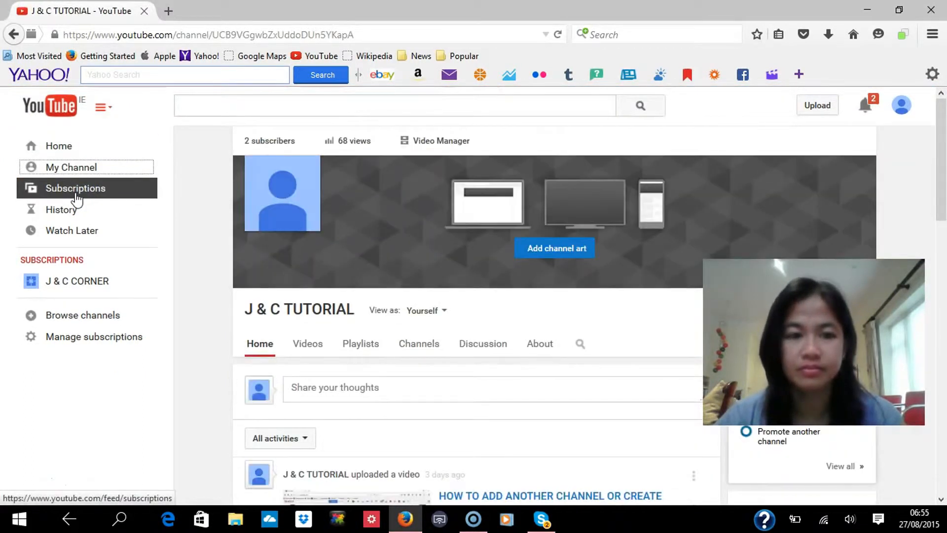
{"action": "scroll", "scroll_direction": "down", "scroll_amount": 3}
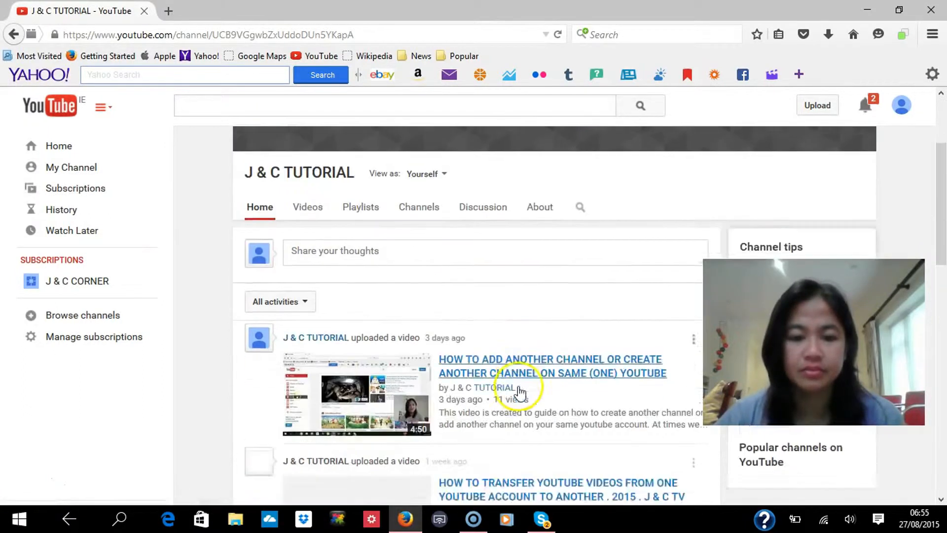
{"action": "scroll", "scroll_direction": "down", "scroll_amount": 3}
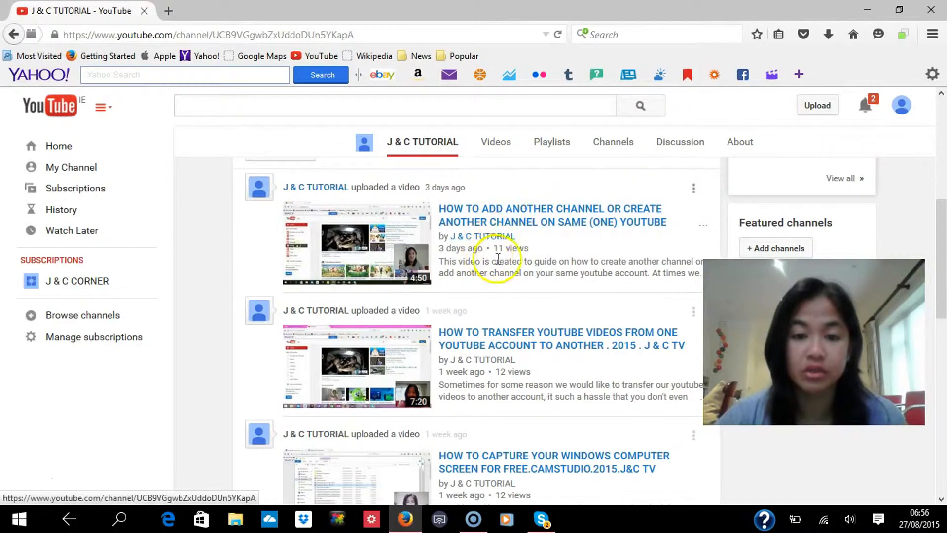
{"action": "mouse_move", "coordinate": [534, 215]}
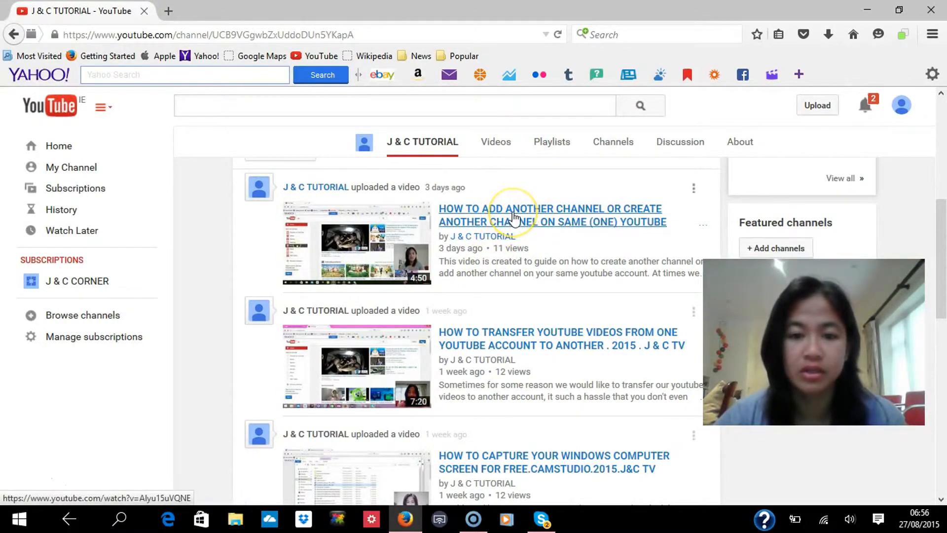
Open the 'How to add another channel' video, pause it and reach its description area
{"action": "left_click", "coordinate": [550, 215]}
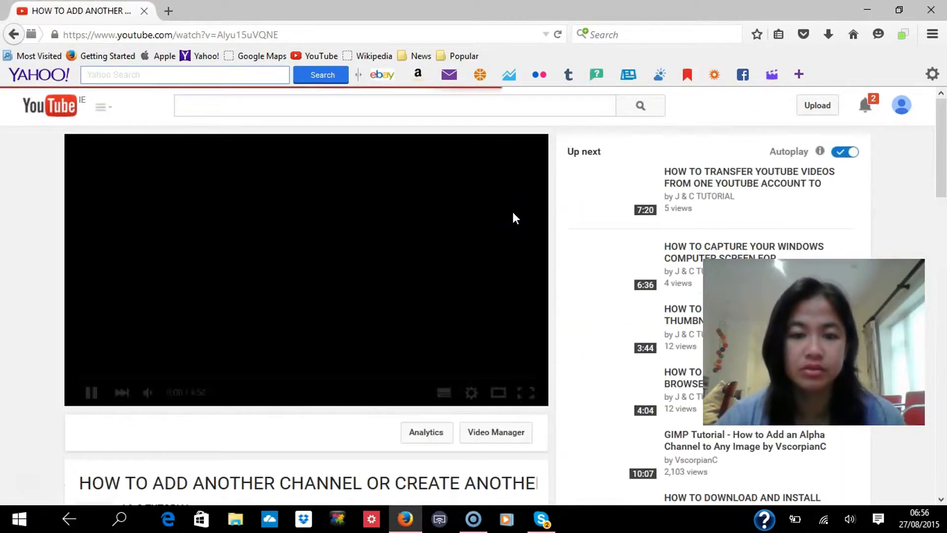
{"action": "left_click", "coordinate": [92, 391]}
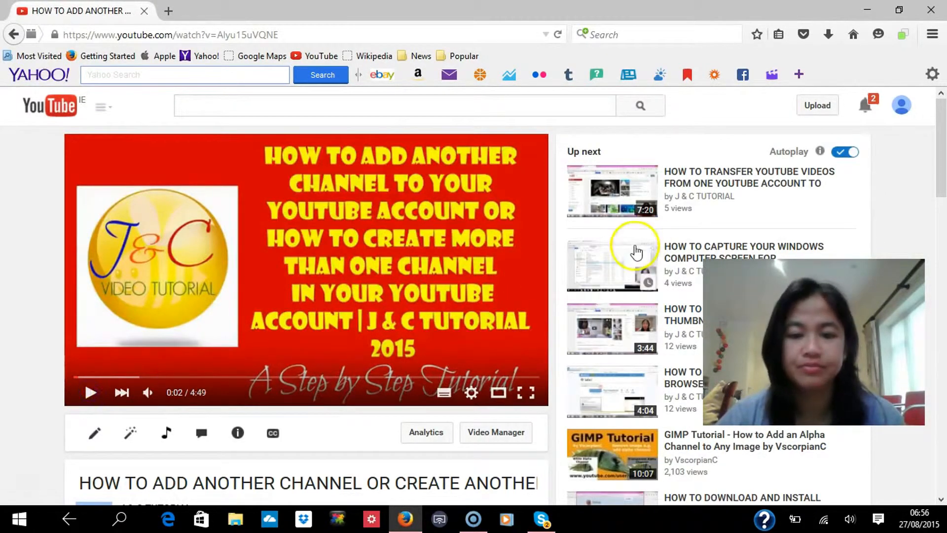
{"action": "scroll", "scroll_direction": "down", "scroll_amount": 3}
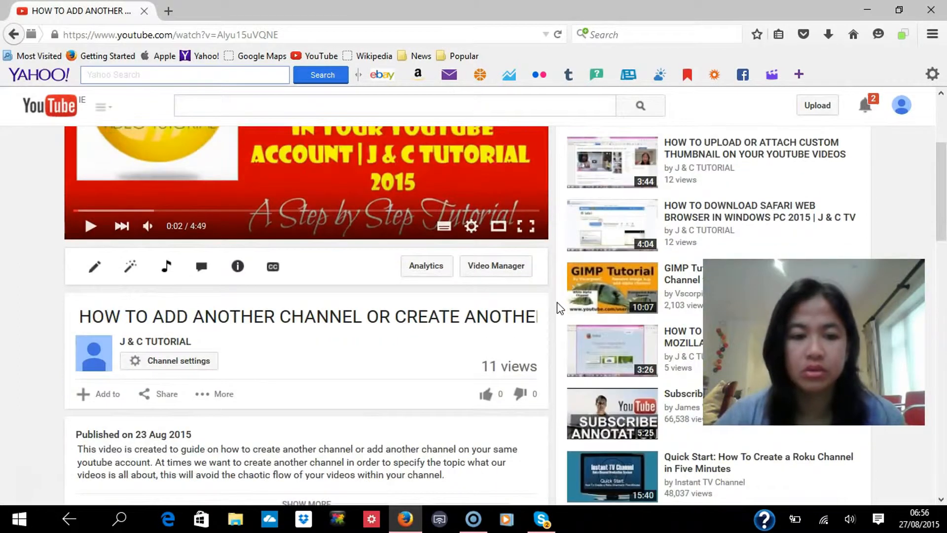
{"action": "scroll", "scroll_direction": "down", "scroll_amount": 3}
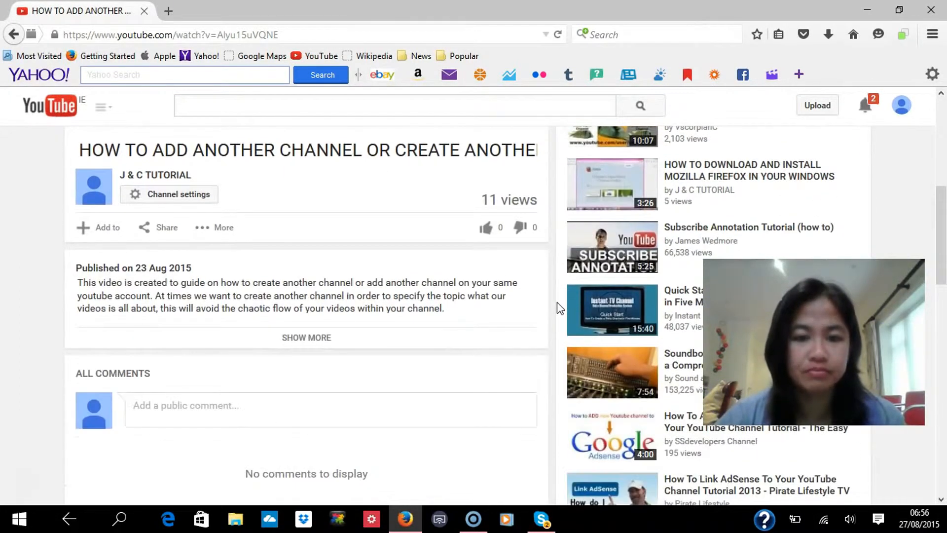
{"action": "scroll", "scroll_direction": "down", "scroll_amount": 3}
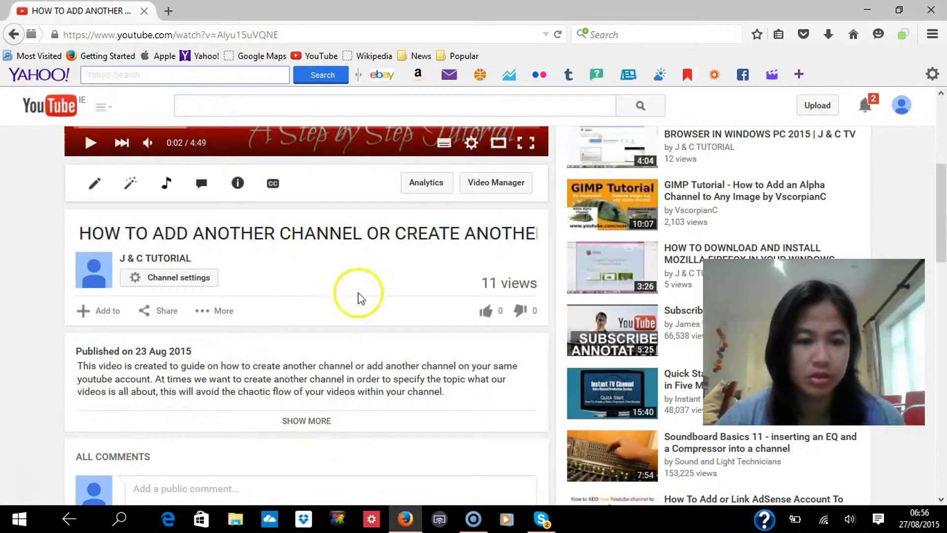
{"action": "mouse_move", "coordinate": [484, 228]}
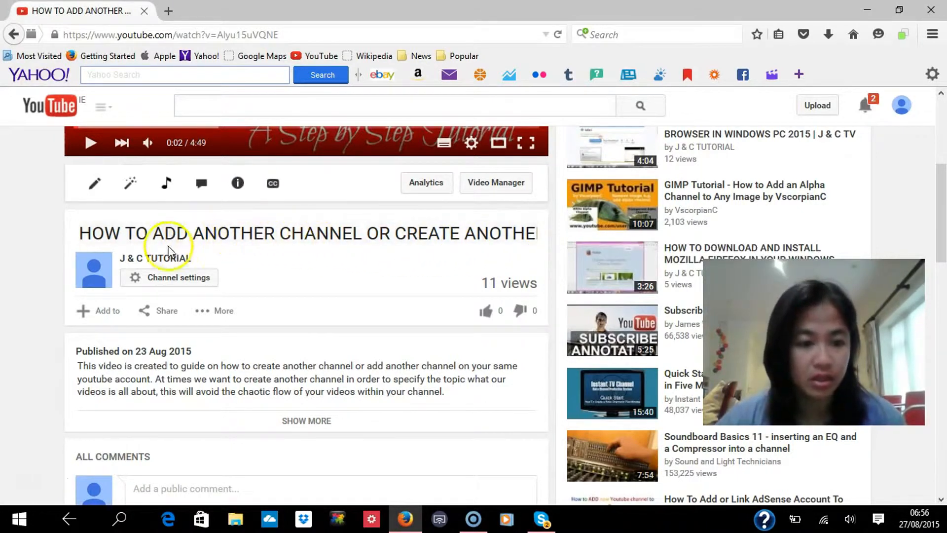
{"action": "mouse_move", "coordinate": [404, 402]}
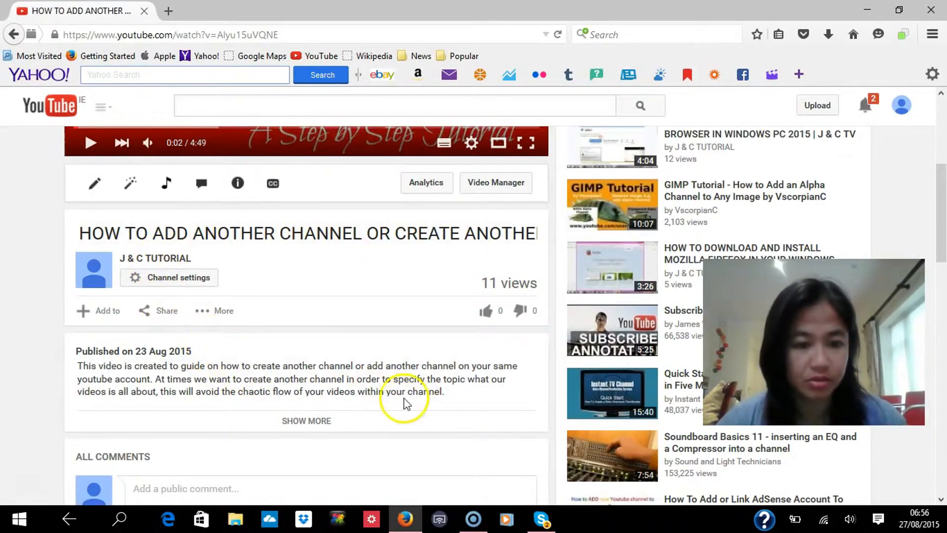
{"action": "mouse_move", "coordinate": [148, 341]}
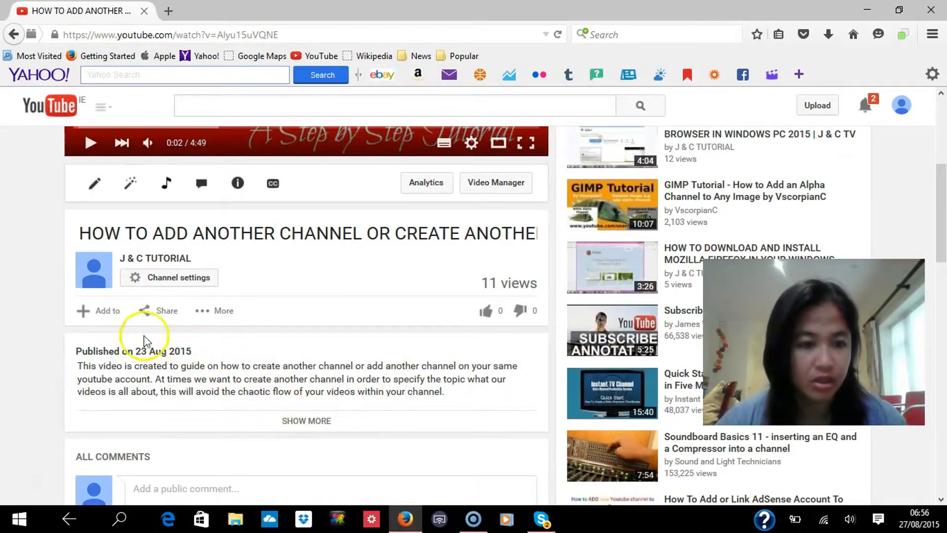
{"action": "mouse_move", "coordinate": [108, 311]}
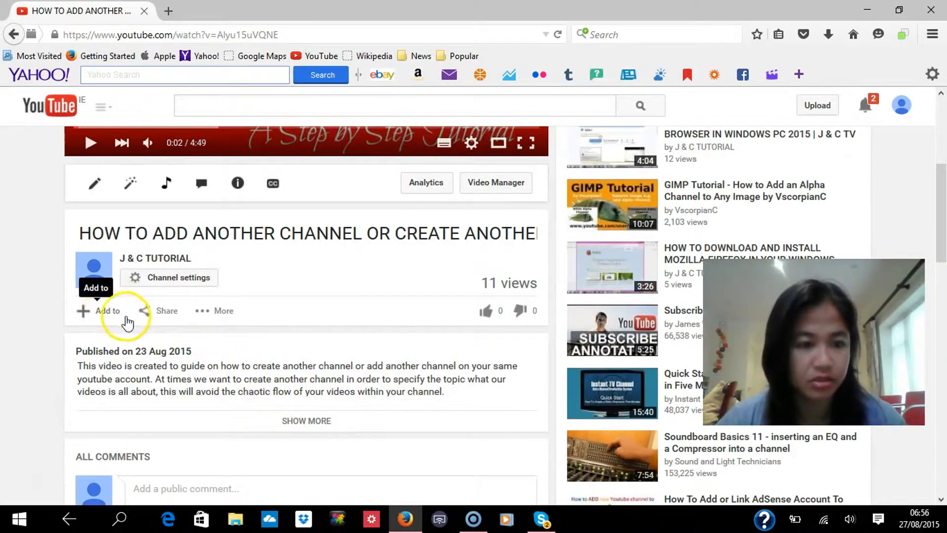
{"action": "mouse_move", "coordinate": [167, 311]}
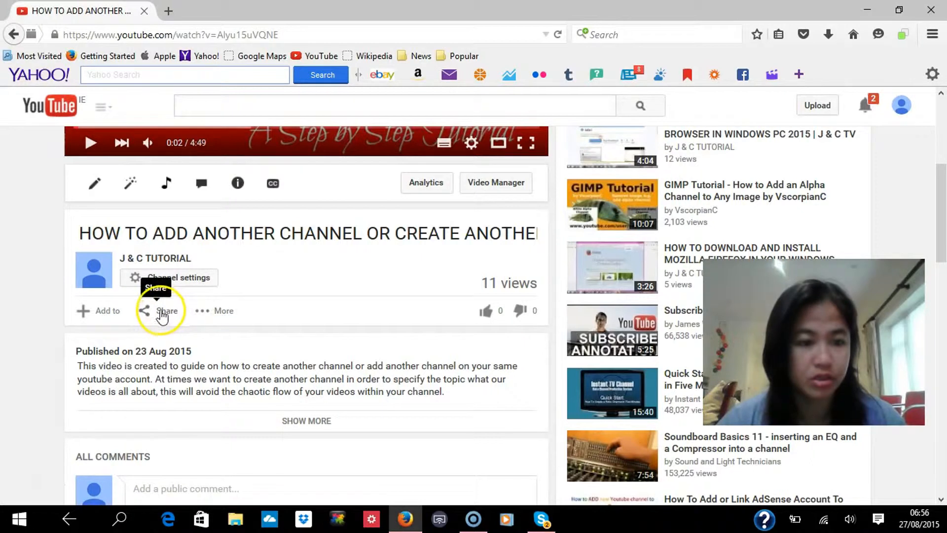
Open the video's Share panel and expand the full description with SHOW MORE
{"action": "left_click", "coordinate": [165, 311]}
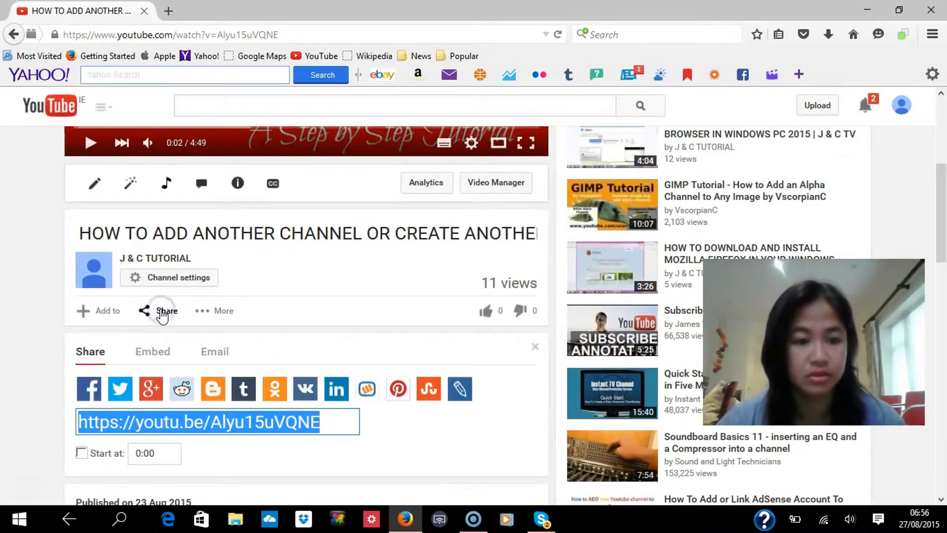
{"action": "scroll", "scroll_direction": "down", "scroll_amount": 3}
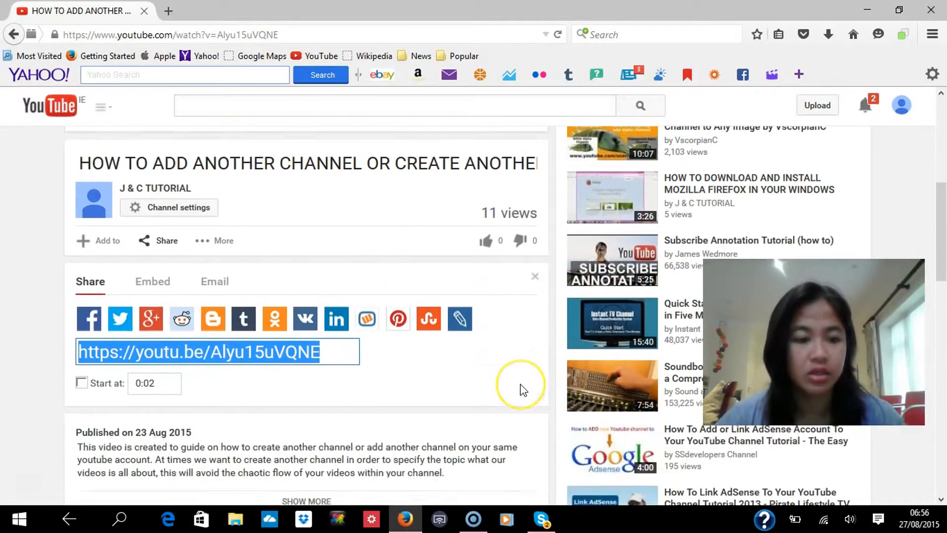
{"action": "scroll", "scroll_direction": "down", "scroll_amount": 3}
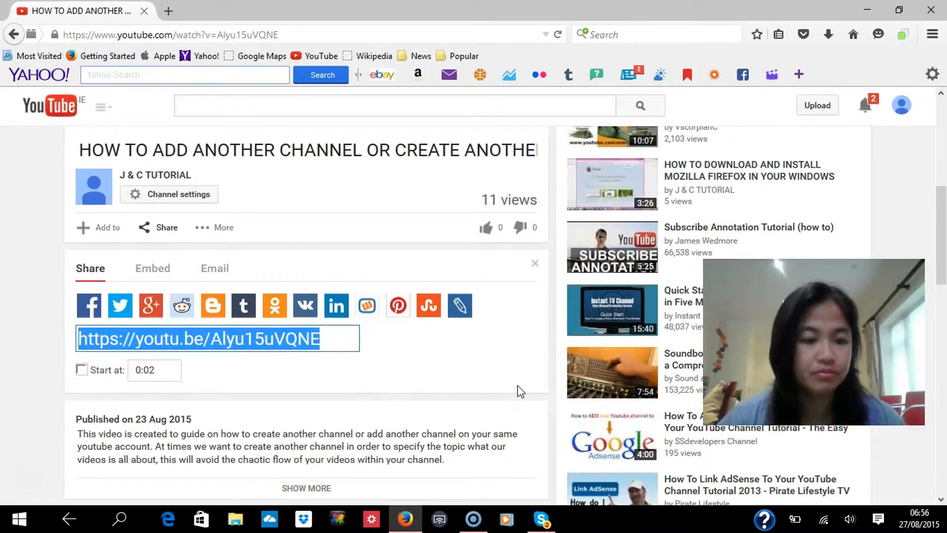
{"action": "scroll", "scroll_direction": "down", "scroll_amount": 3}
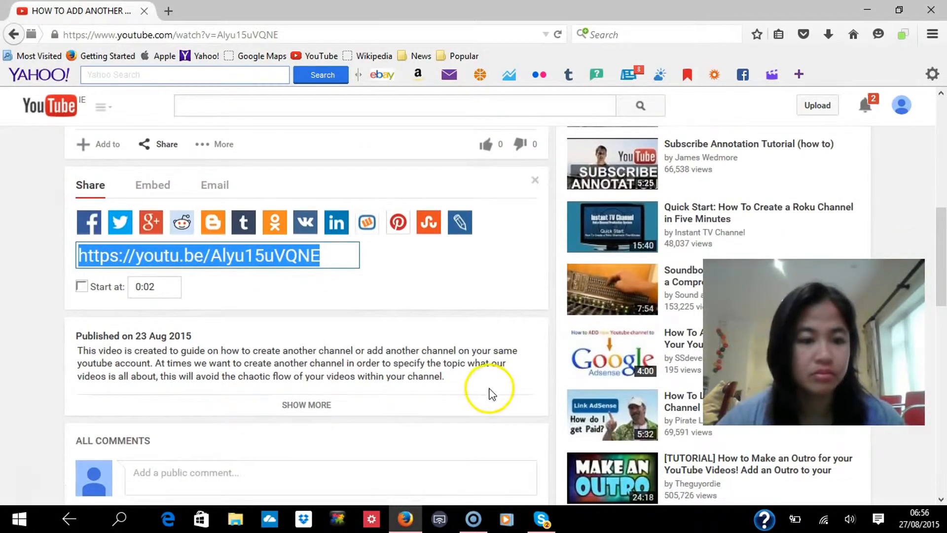
{"action": "mouse_move", "coordinate": [300, 359]}
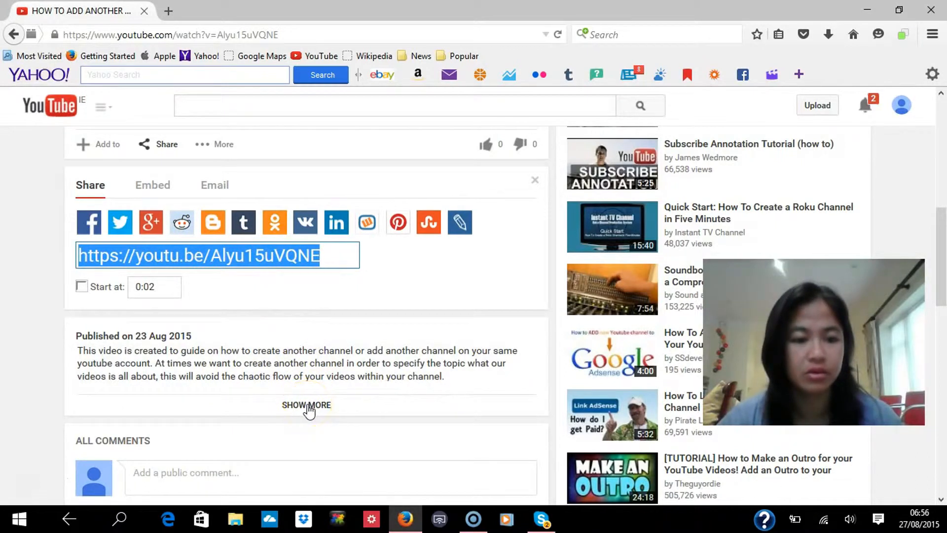
{"action": "left_click", "coordinate": [306, 405]}
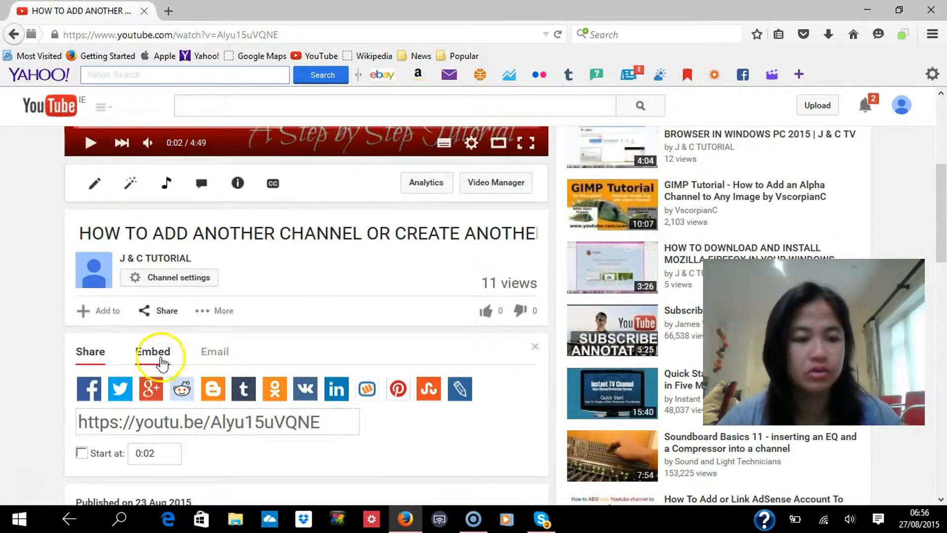
Switch the Share panel to Embed to display the video's iframe code
{"action": "left_click", "coordinate": [152, 351]}
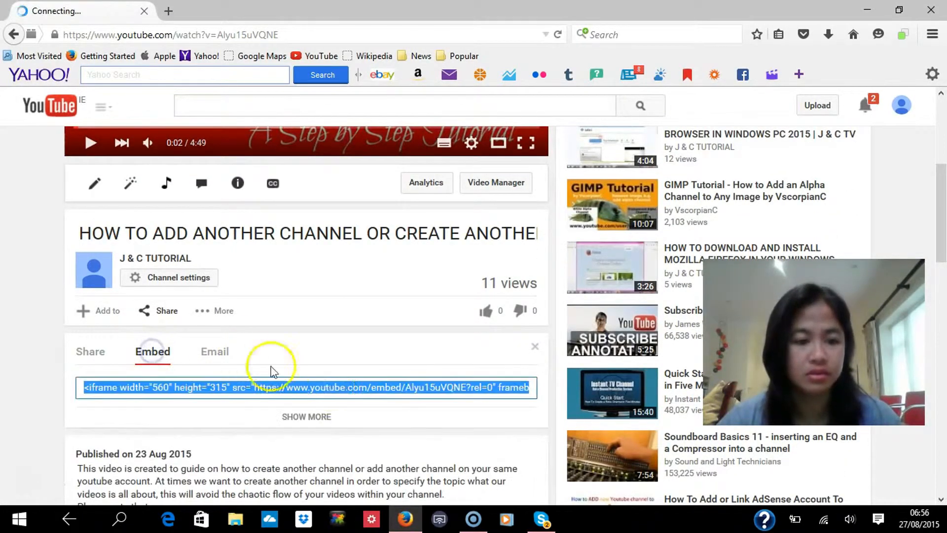
{"action": "scroll", "scroll_direction": "down", "scroll_amount": 3}
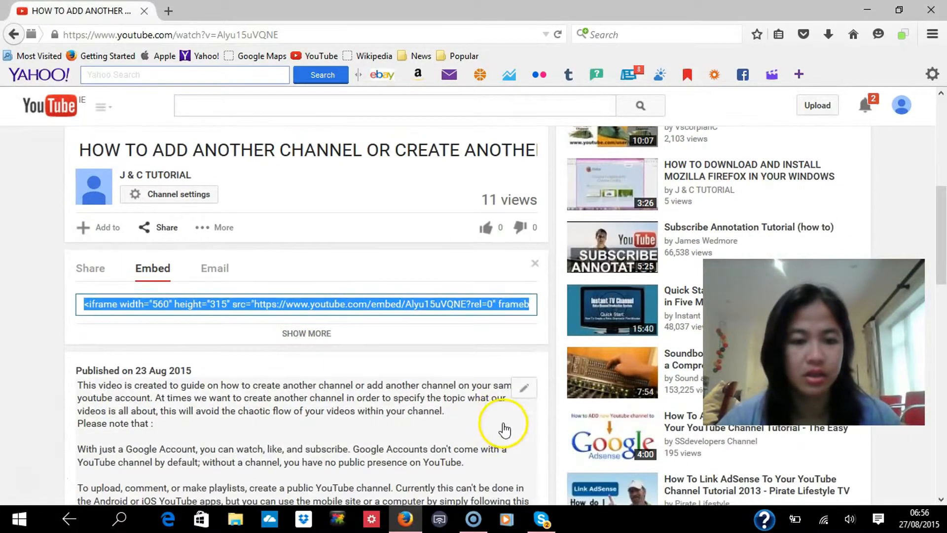
{"action": "mouse_move", "coordinate": [472, 289]}
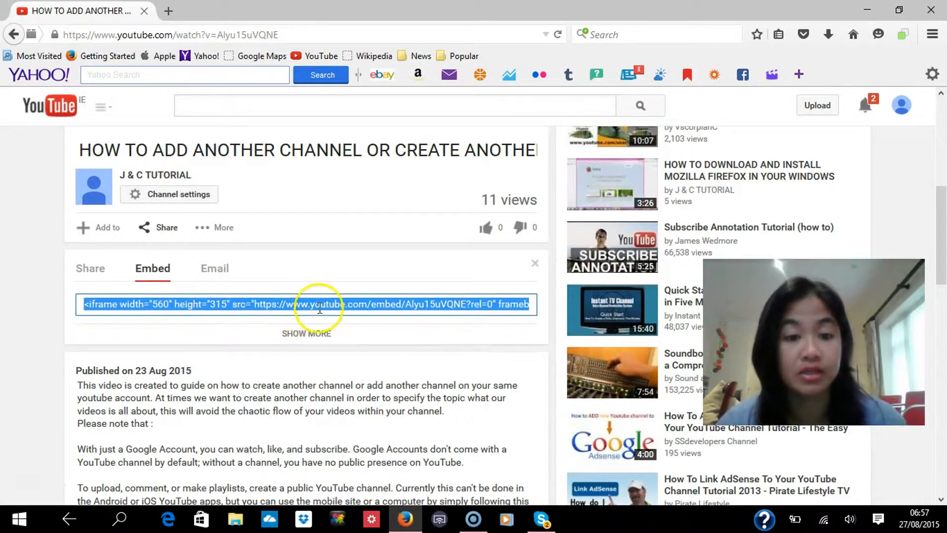
{"action": "mouse_move", "coordinate": [331, 344]}
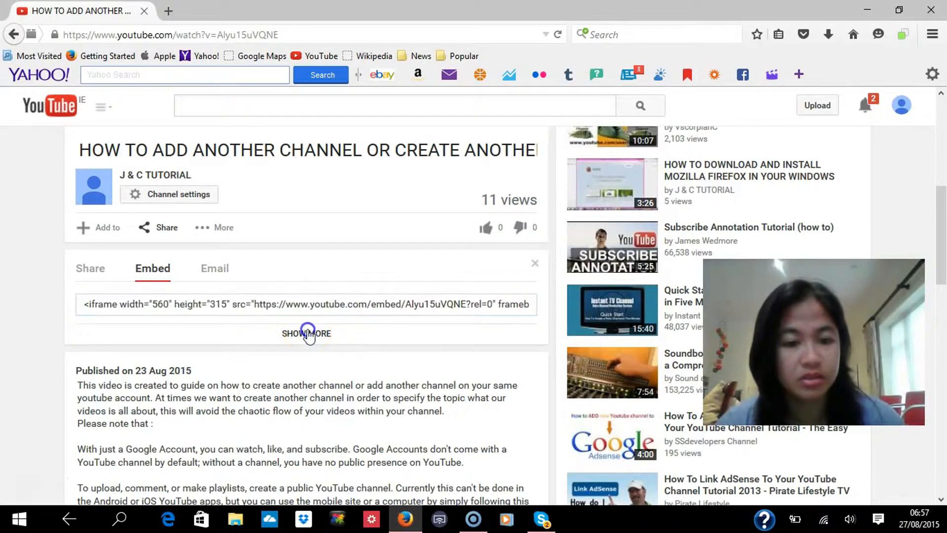
Expand the embed options and leave 'Show suggested videos when the video finishes' unticked
{"action": "left_click", "coordinate": [306, 333]}
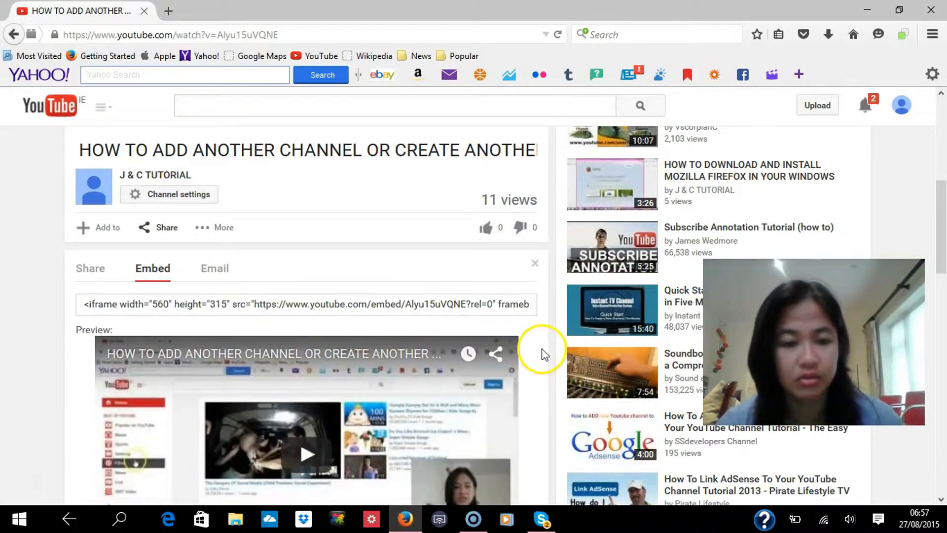
{"action": "scroll", "scroll_direction": "down", "scroll_amount": 3}
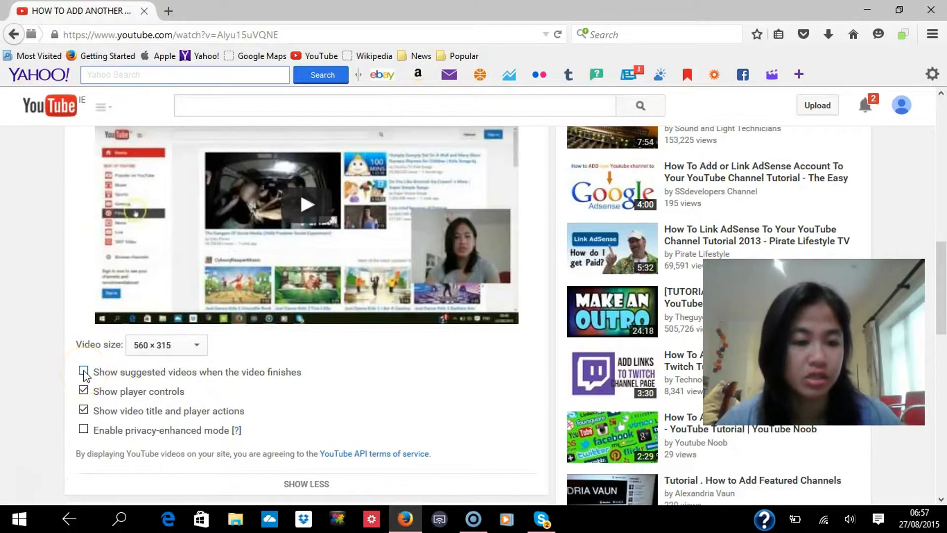
{"action": "left_click", "coordinate": [84, 372]}
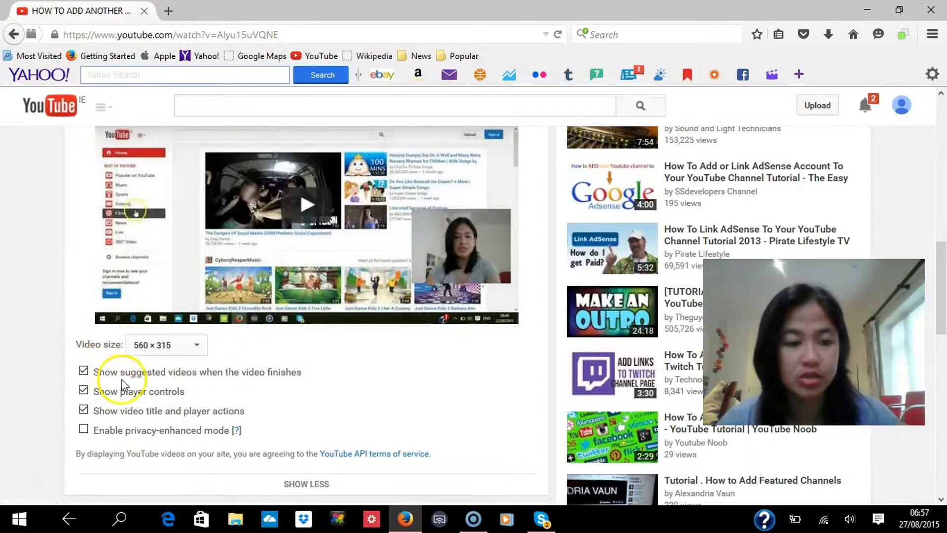
{"action": "mouse_move", "coordinate": [296, 387]}
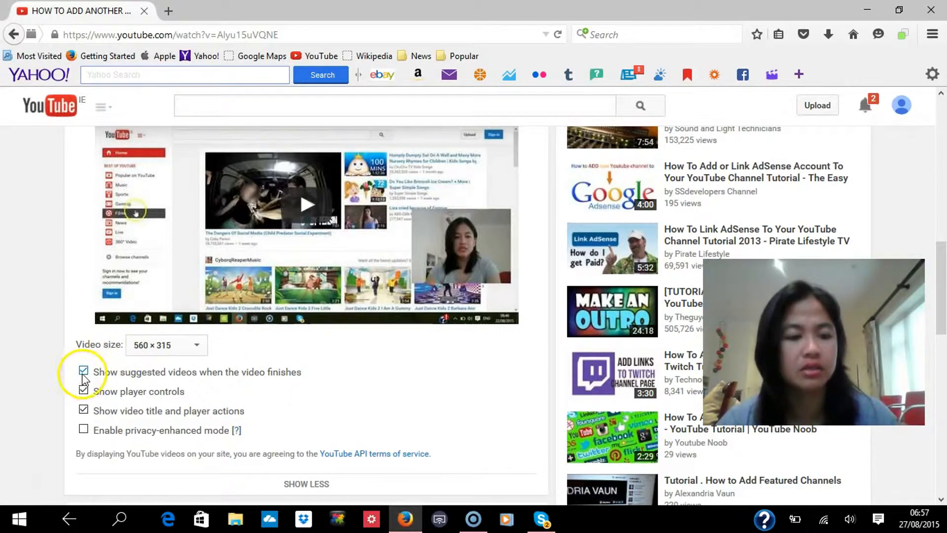
{"action": "left_click", "coordinate": [82, 372]}
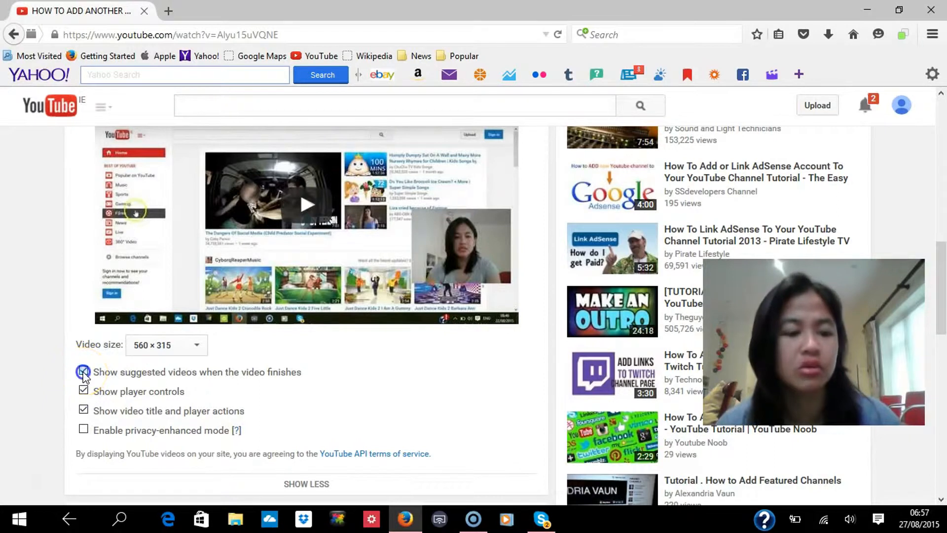
{"action": "left_click", "coordinate": [83, 372]}
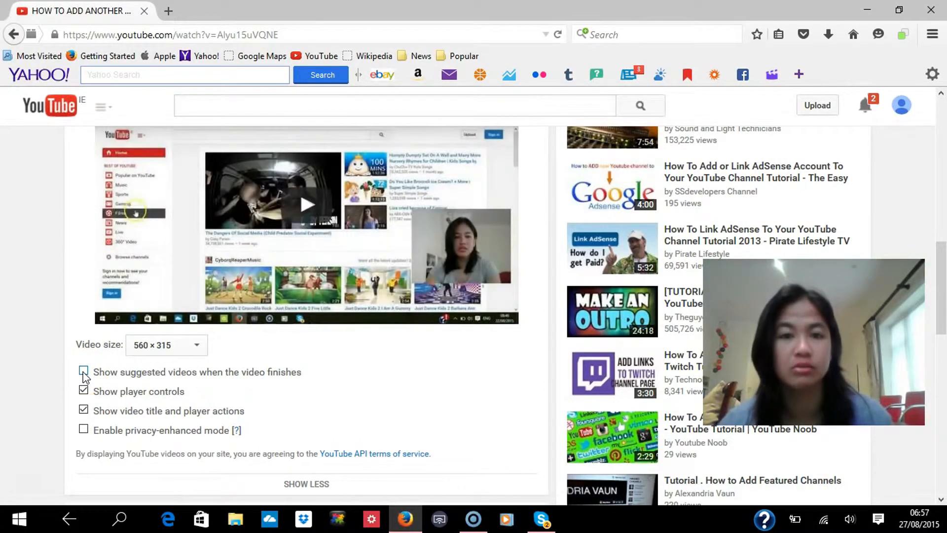
{"action": "left_click", "coordinate": [83, 372]}
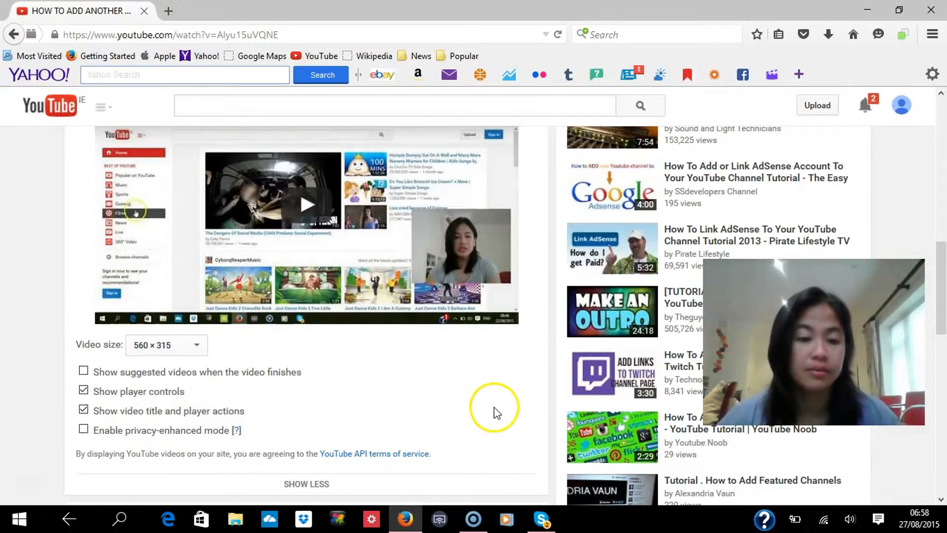
{"action": "mouse_move", "coordinate": [521, 413]}
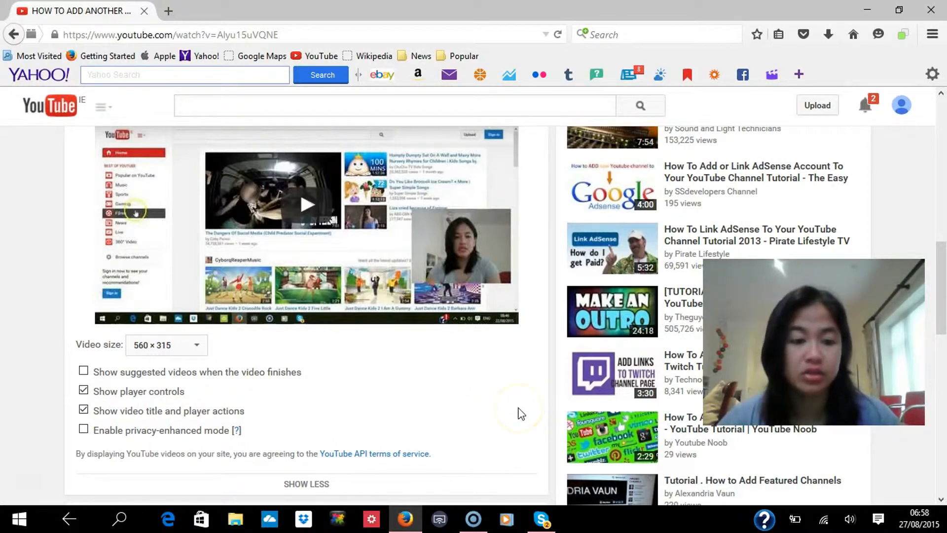
Play the embed preview and jump to its end to see the finish screen
{"action": "scroll", "scroll_direction": "down", "scroll_amount": 3}
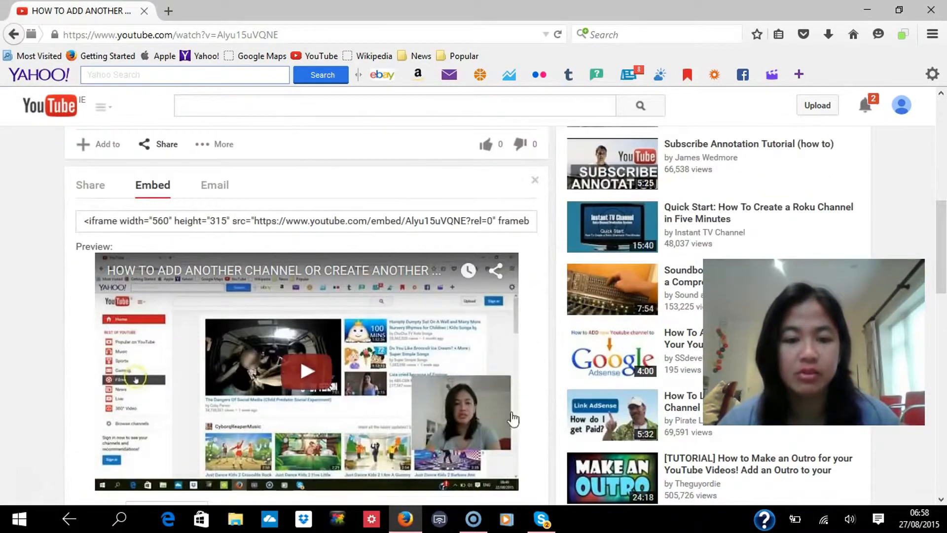
{"action": "left_click", "coordinate": [133, 220]}
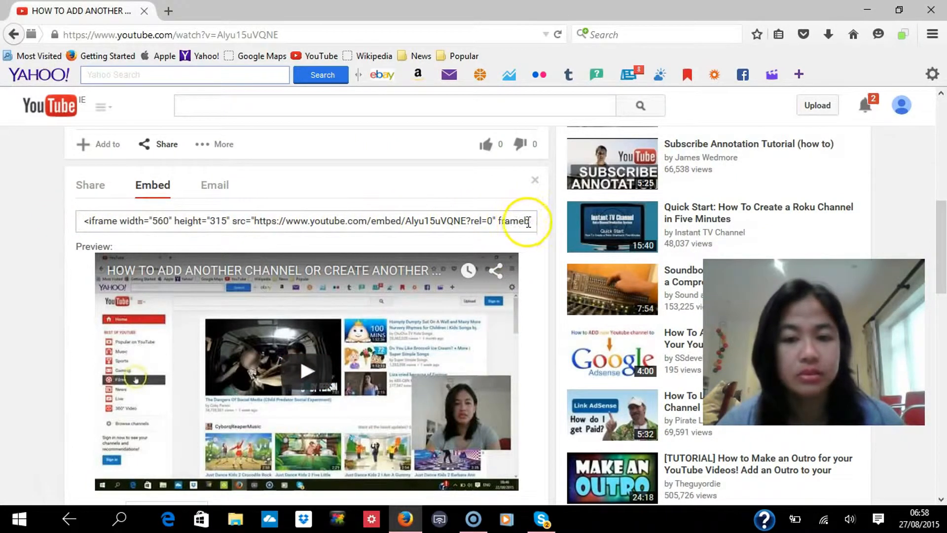
{"action": "mouse_move", "coordinate": [529, 227]}
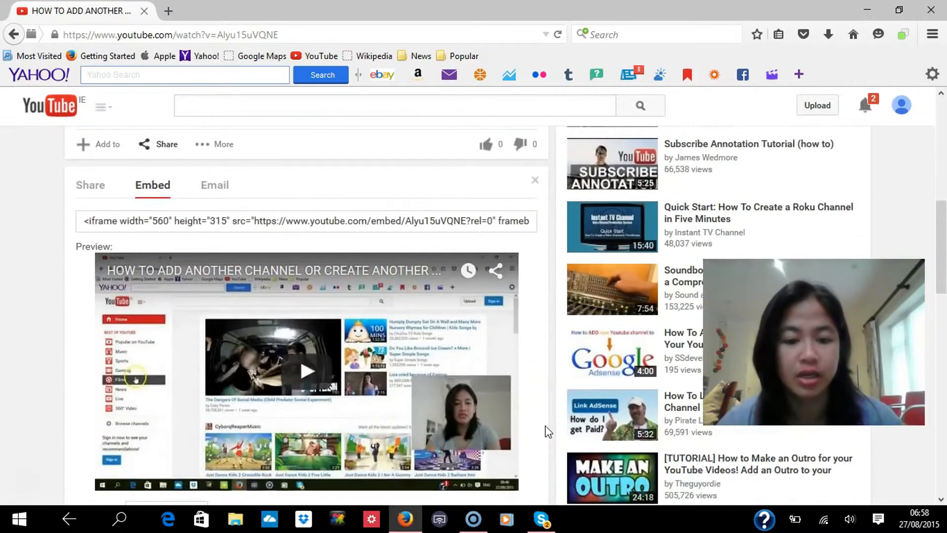
{"action": "scroll", "scroll_direction": "down", "scroll_amount": 3}
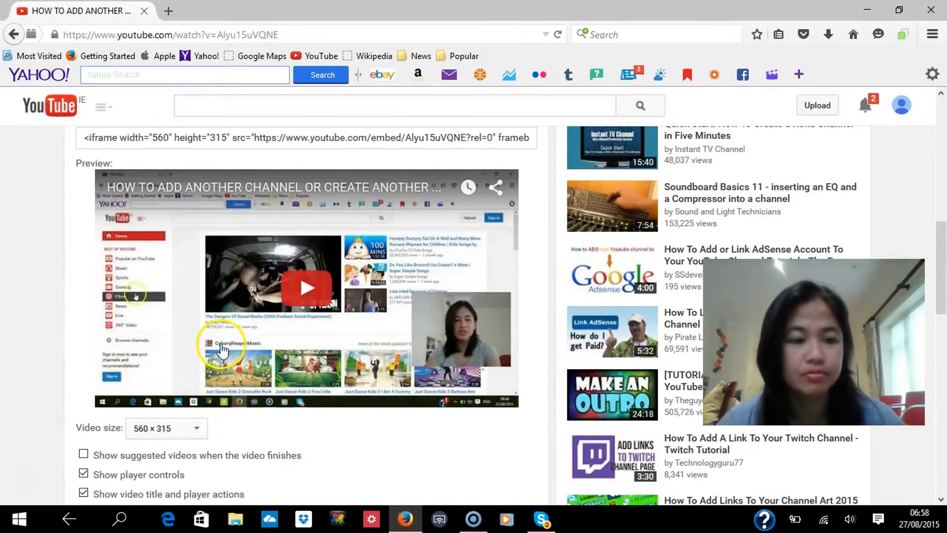
{"action": "left_click", "coordinate": [306, 287]}
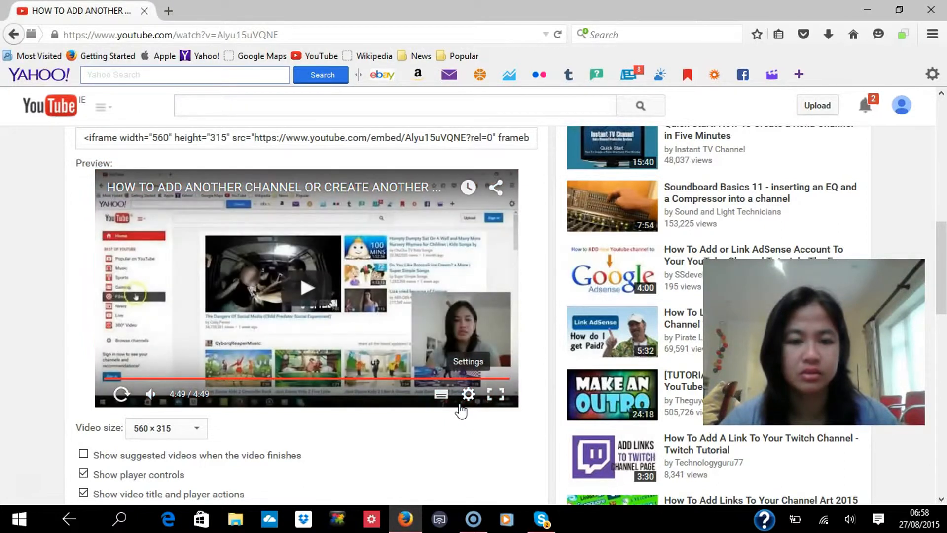
{"action": "mouse_move", "coordinate": [454, 440]}
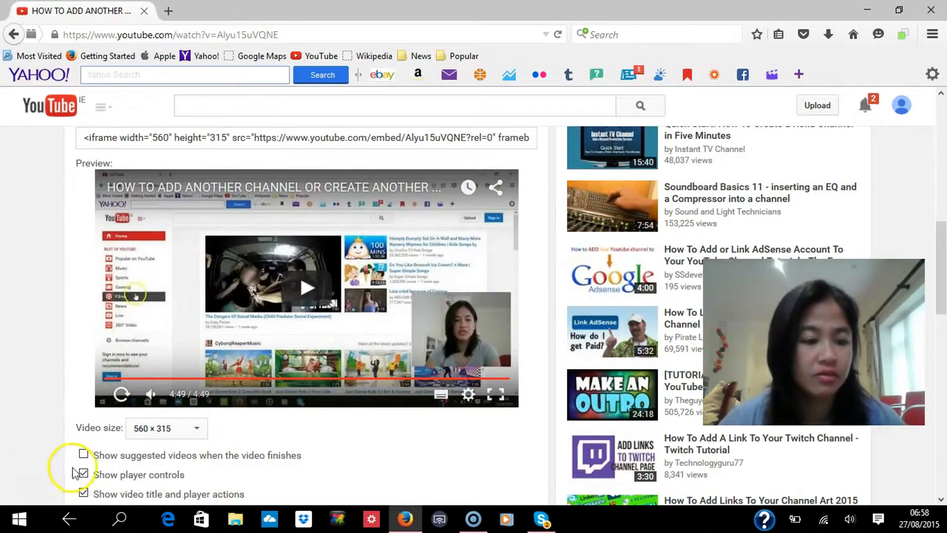
Compare the end screen with suggested videos ticked, untick it again and replay the preview
{"action": "left_click", "coordinate": [83, 455]}
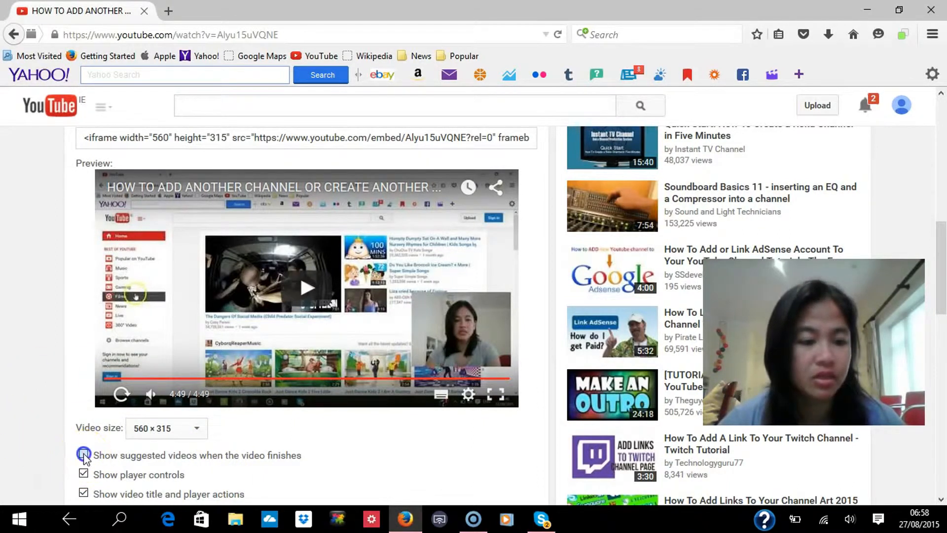
{"action": "left_click", "coordinate": [83, 455]}
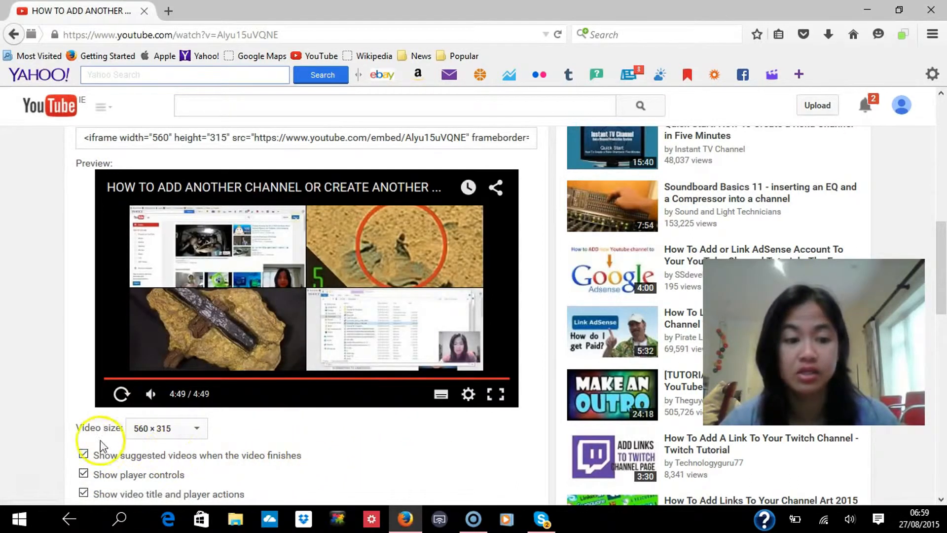
{"action": "left_click", "coordinate": [83, 455]}
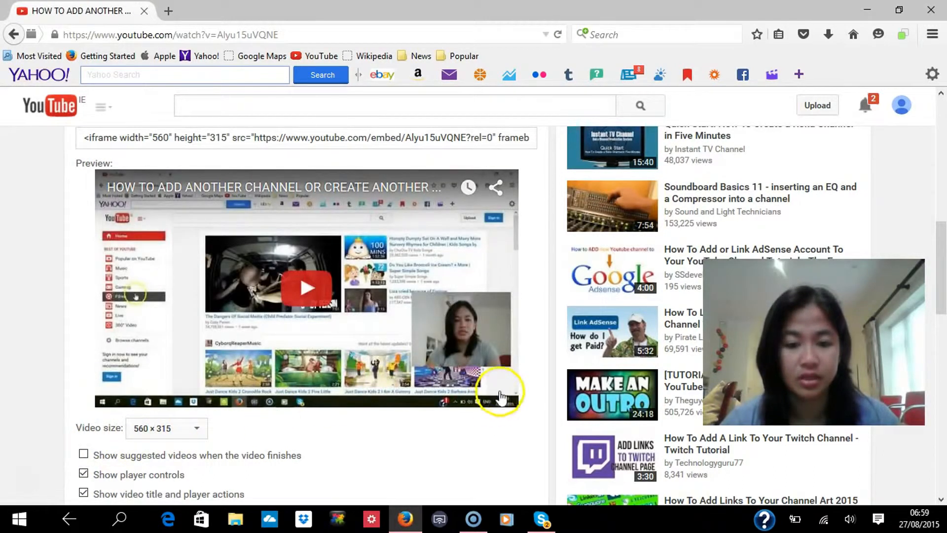
{"action": "left_click", "coordinate": [306, 287]}
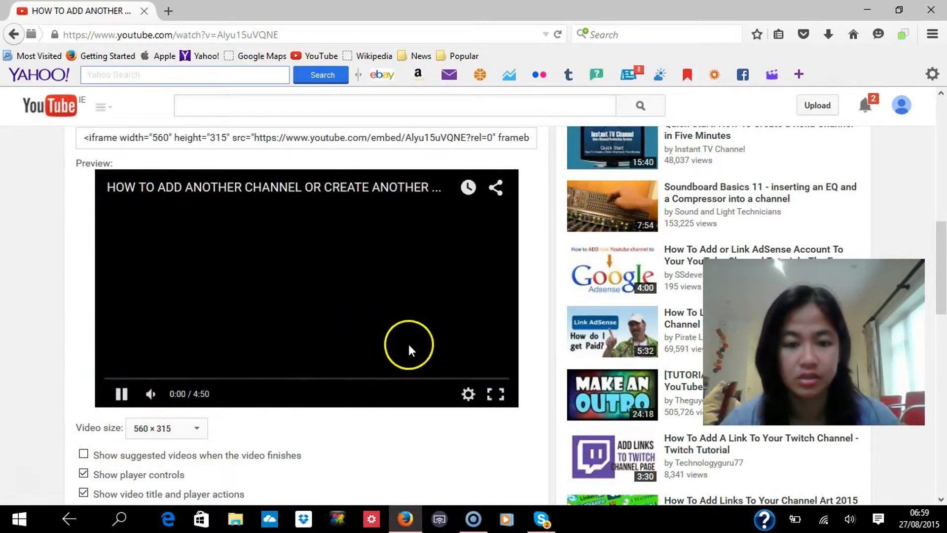